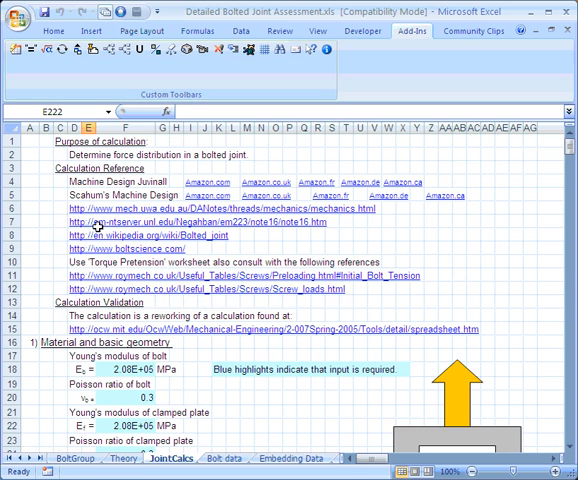
# - Scroll down through the bolted joint sheet, then back up slightly
pyautogui.scroll(-3)
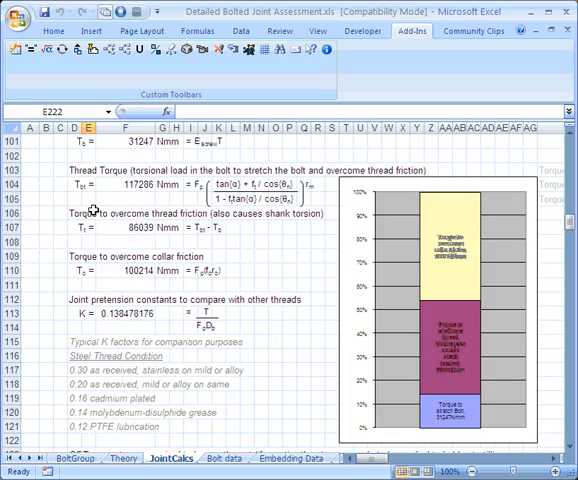
pyautogui.scroll(-3)
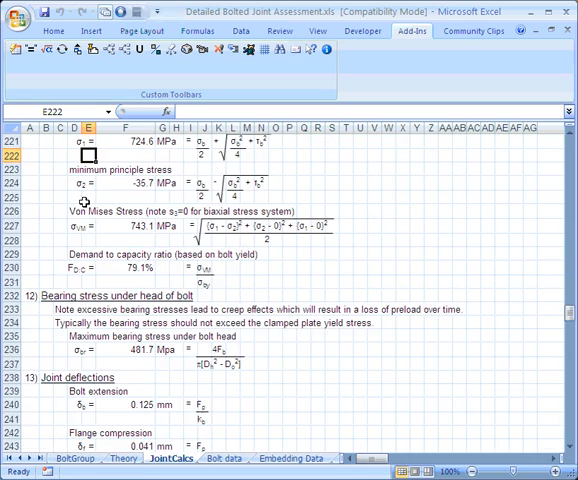
pyautogui.scroll(-3)
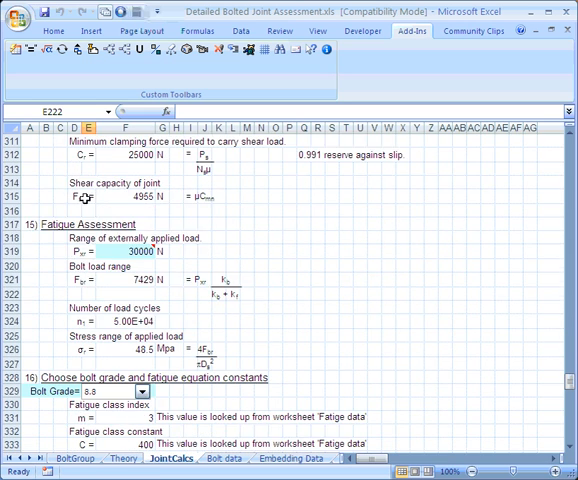
pyautogui.scroll(3)
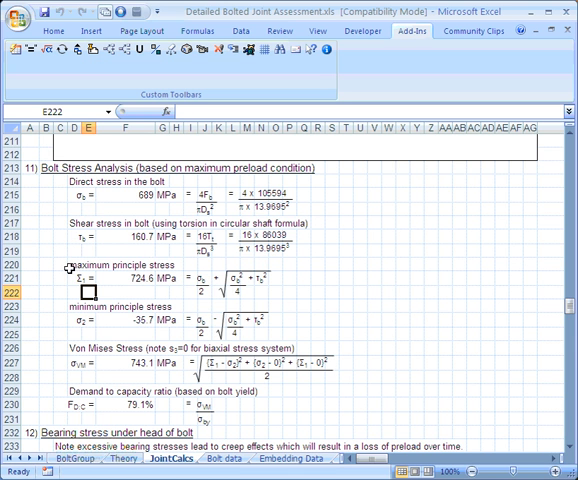
pyautogui.moveTo(75, 295)
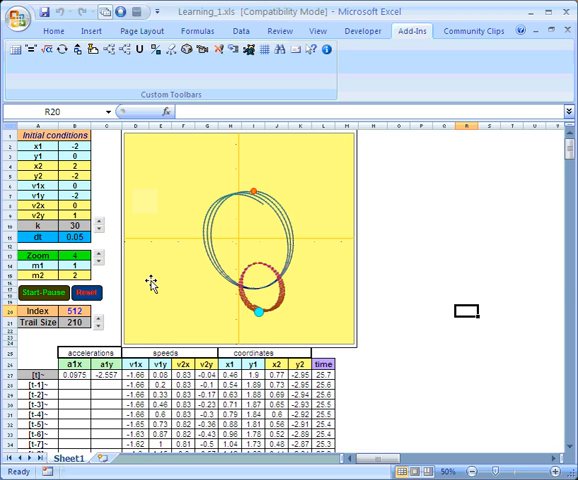
# - Reset the Learning_1 simulation so Index is 0 and the trails and coordinate table are cleared
pyautogui.click(86, 292)
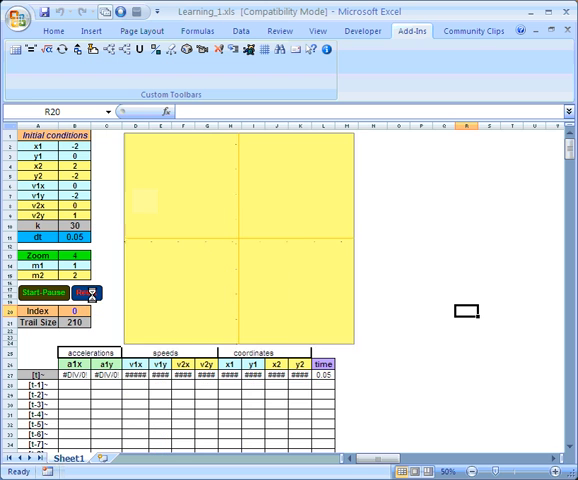
# - Return both bodies to their starting positions and run the animation, leaving new trails
pyautogui.click(43, 292)
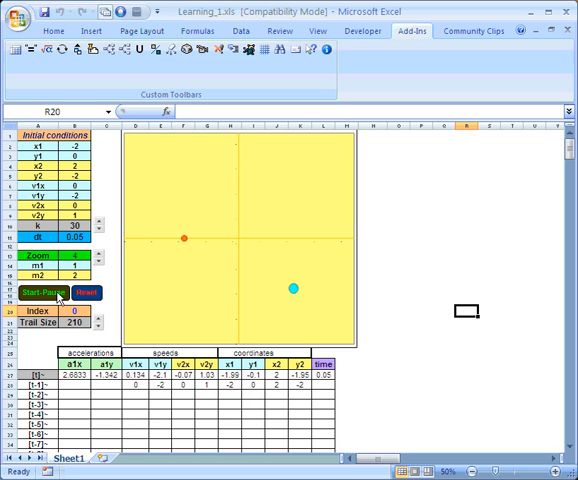
pyautogui.click(37, 292)
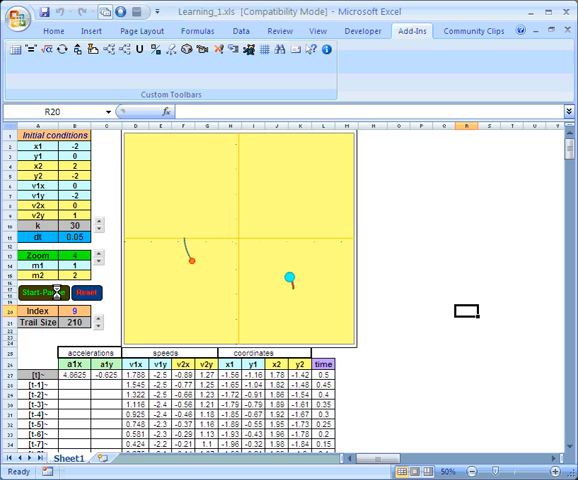